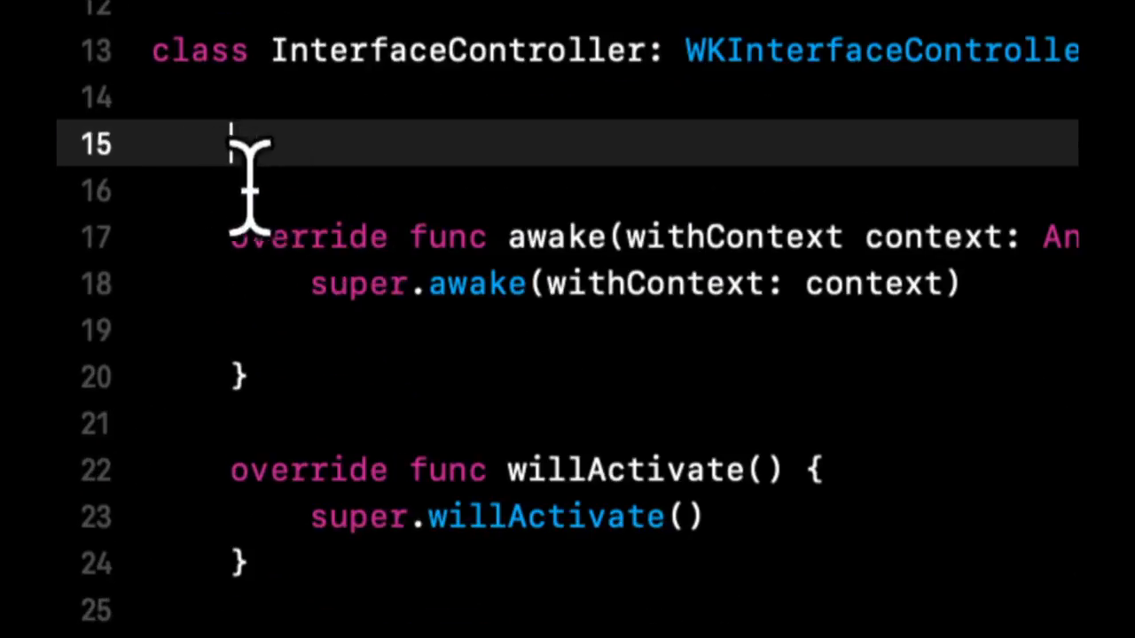
pyautogui.write('@IBOutlet var')
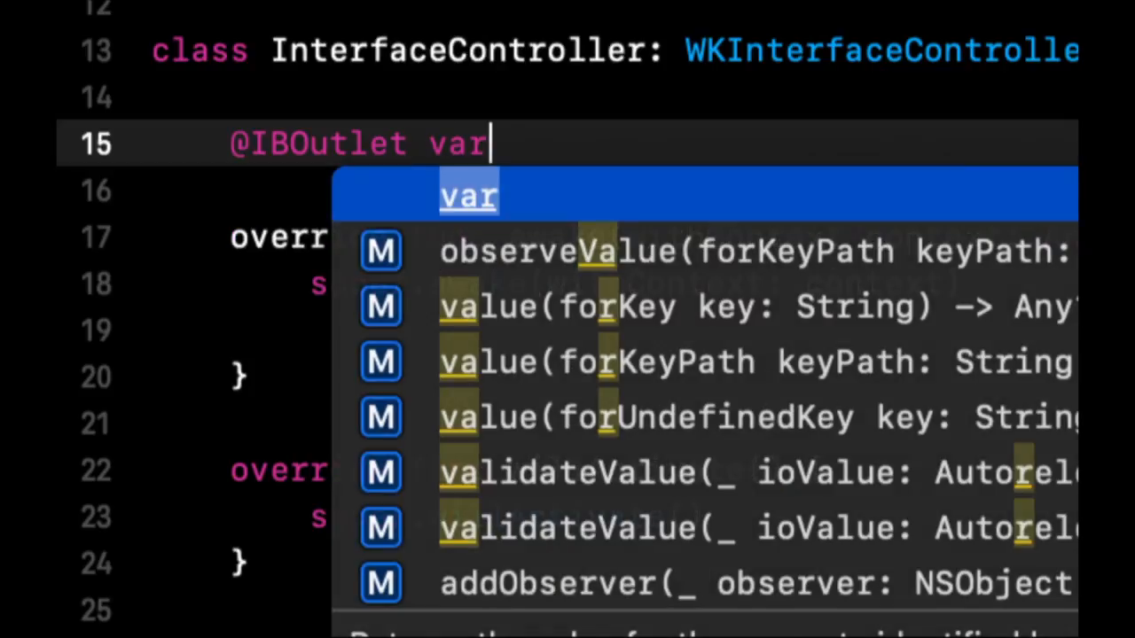
pyautogui.press('Escape')
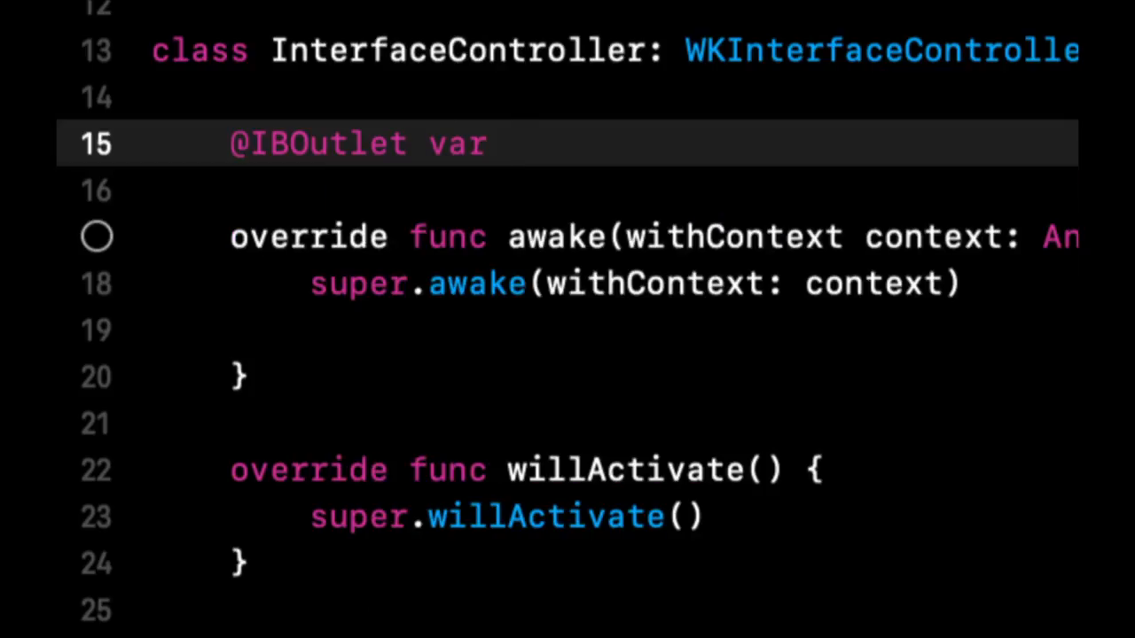
pyautogui.write('but')
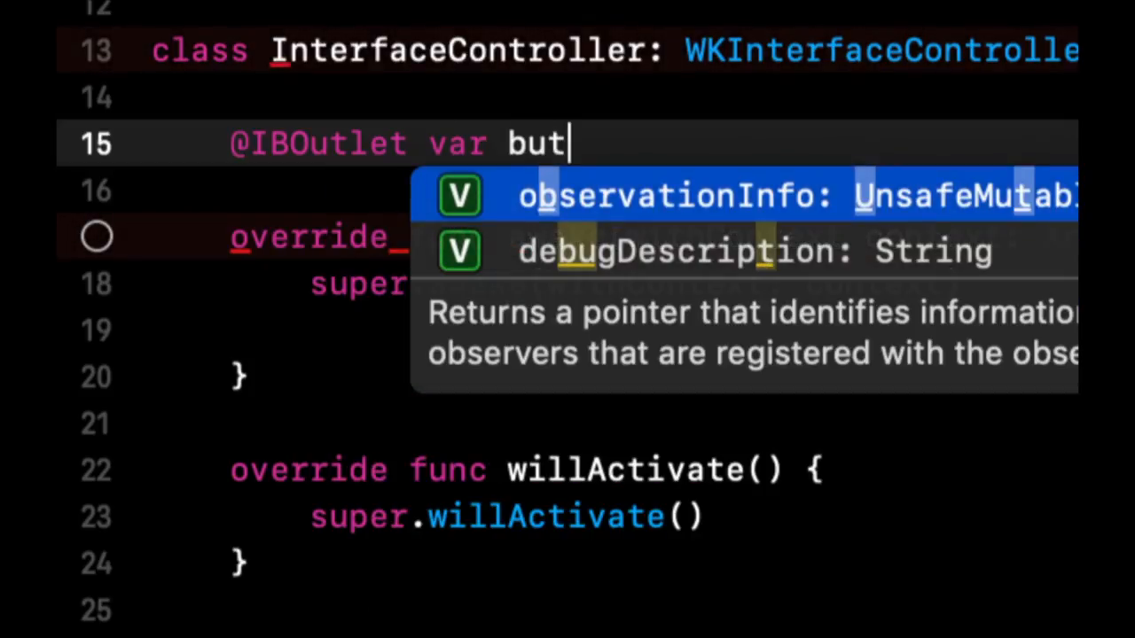
pyautogui.write('ton: U')
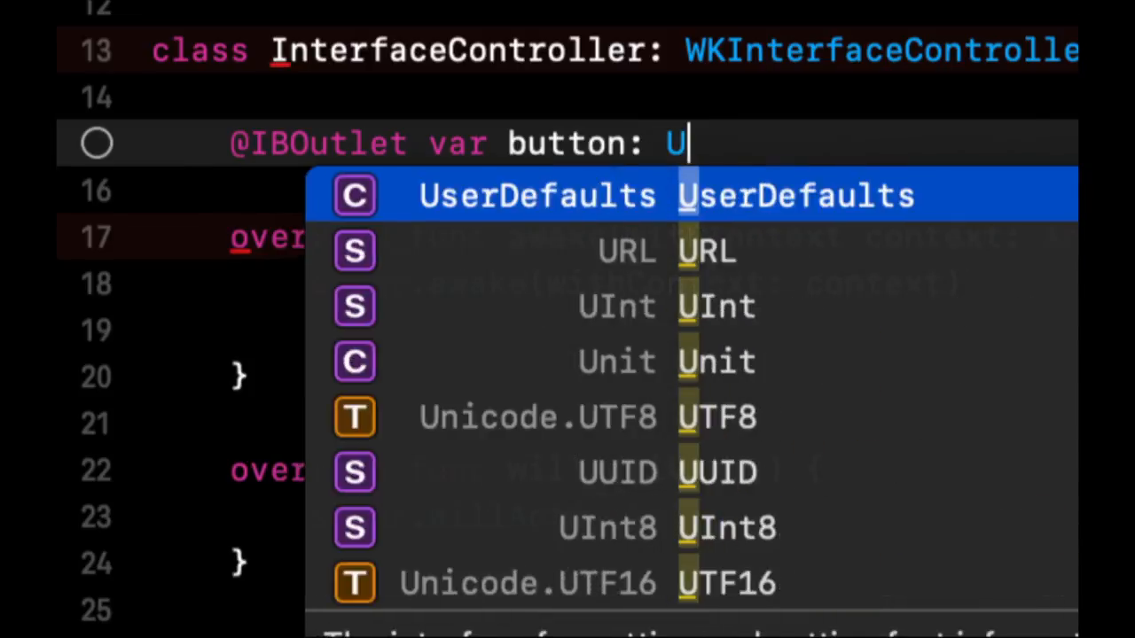
pyautogui.write('wkinterfaceb')
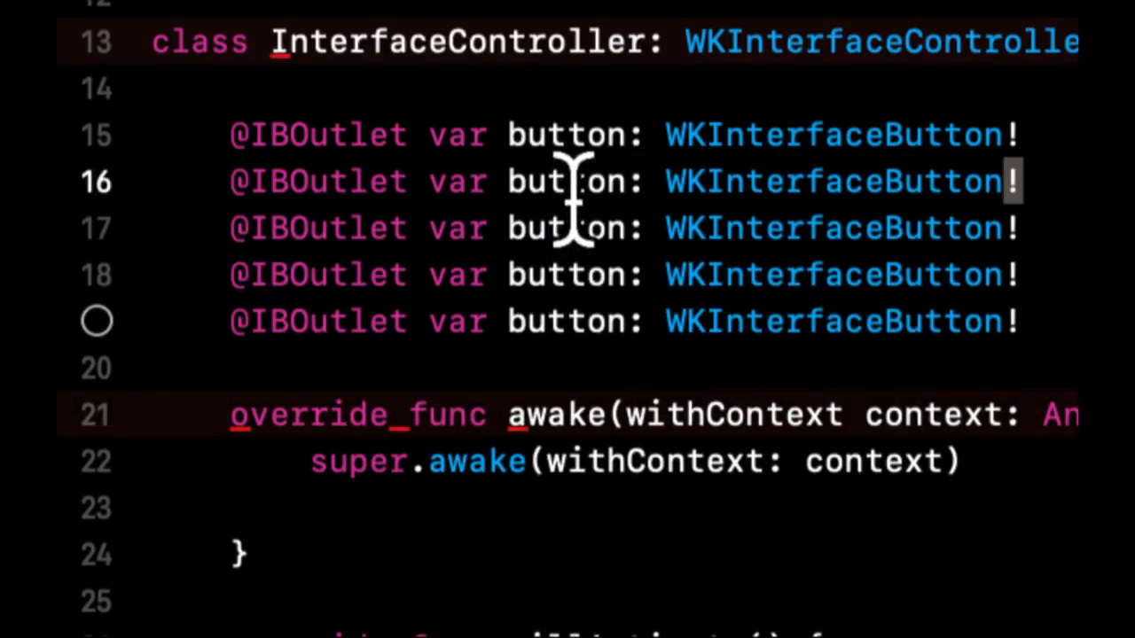
pyautogui.write('lba')
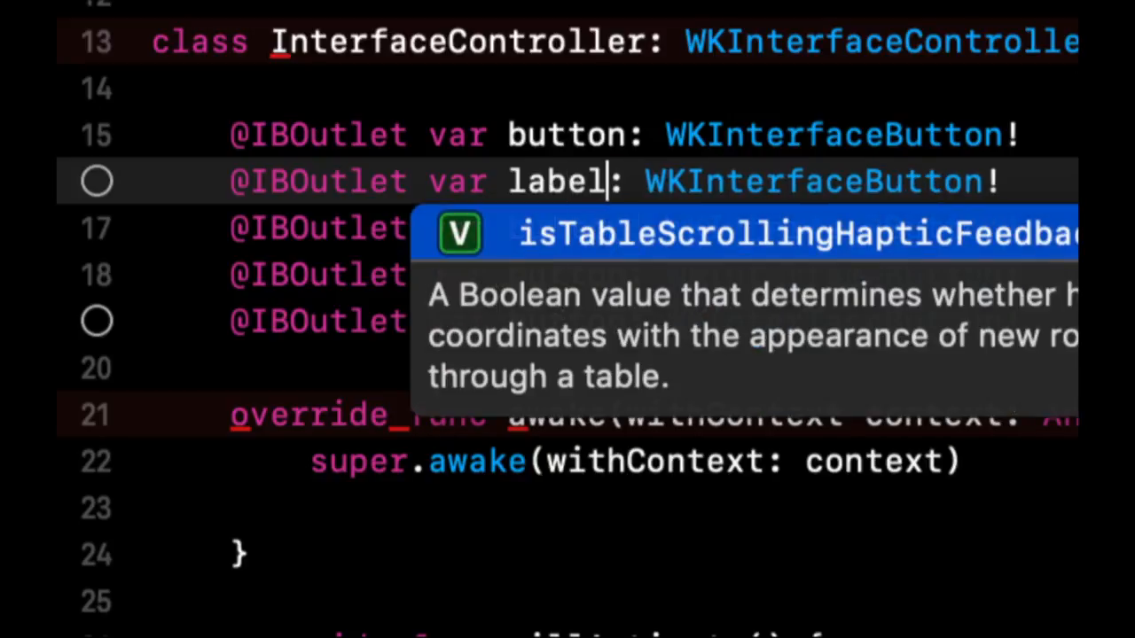
pyautogui.write('table: WKInterfaceButton!')
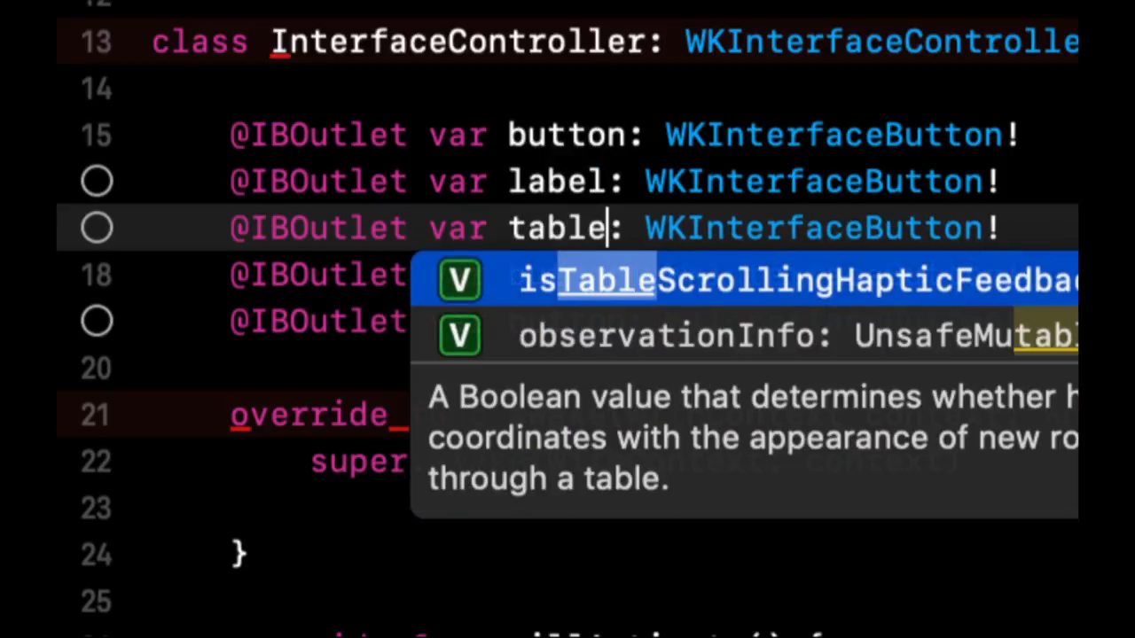
pyautogui.write('image')
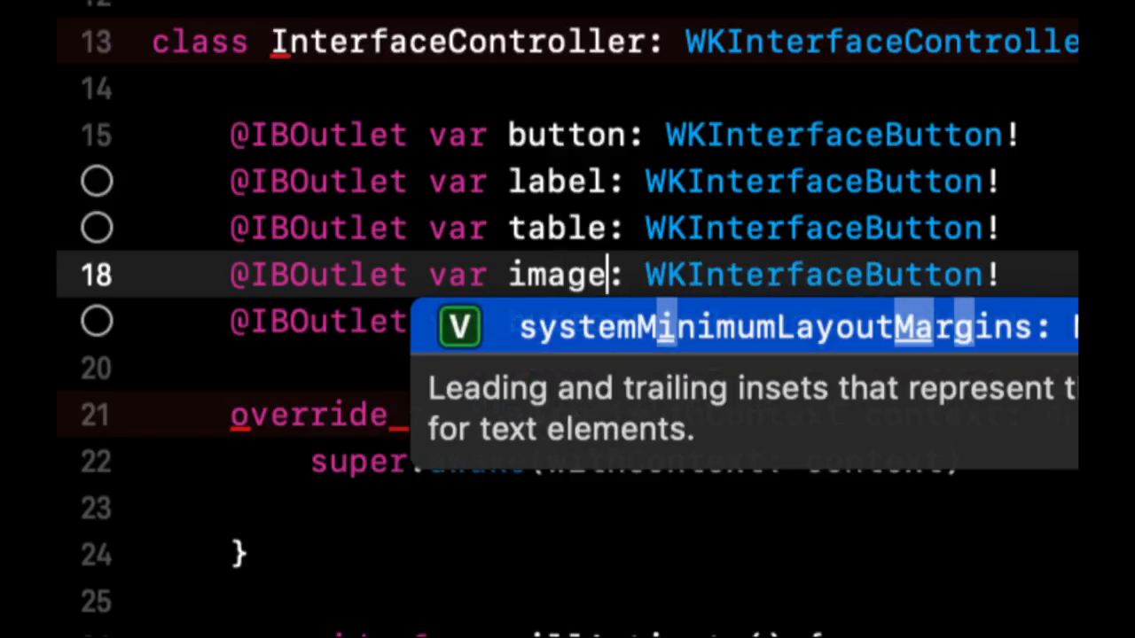
pyautogui.write('button')
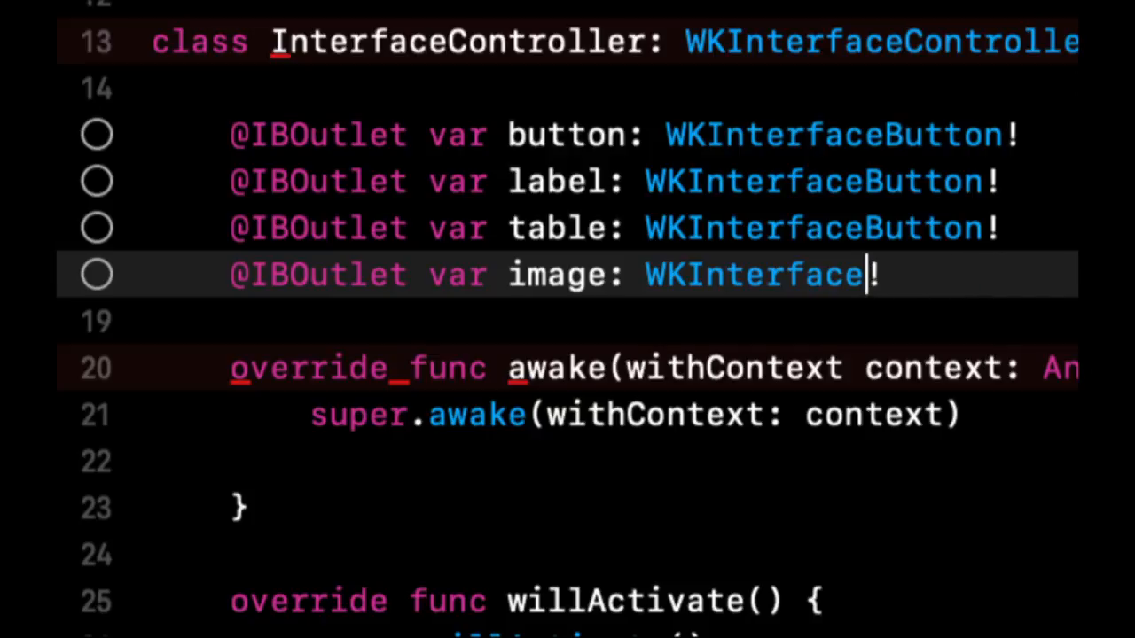
pyautogui.write('Image')
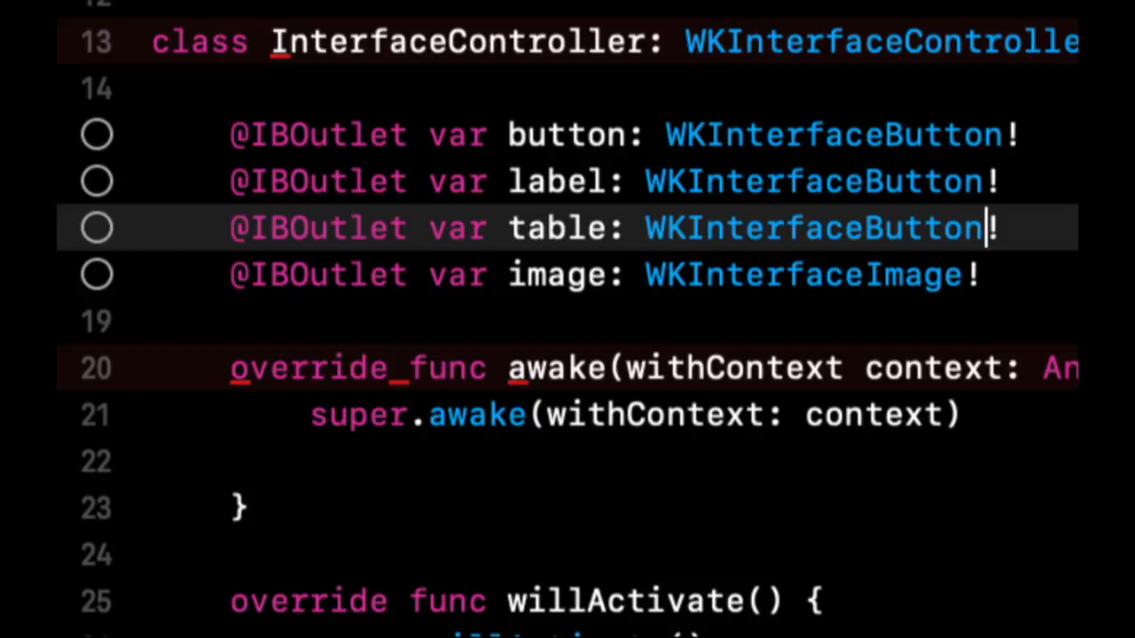
pyautogui.write('Table')
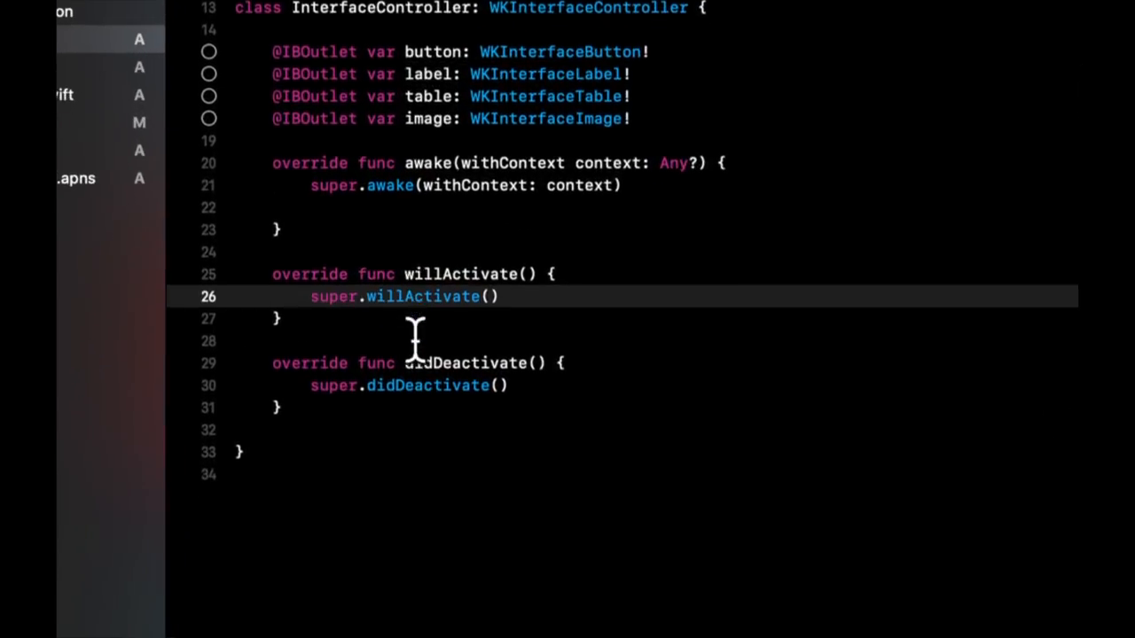
pyautogui.scroll(-3)
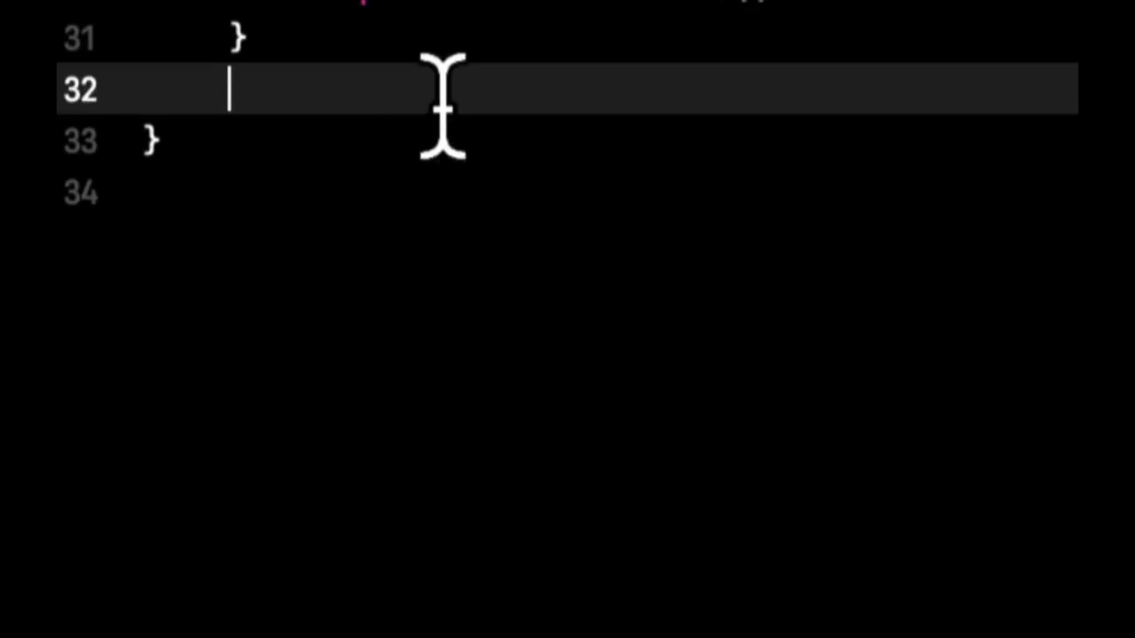
pyautogui.write('@IBac')
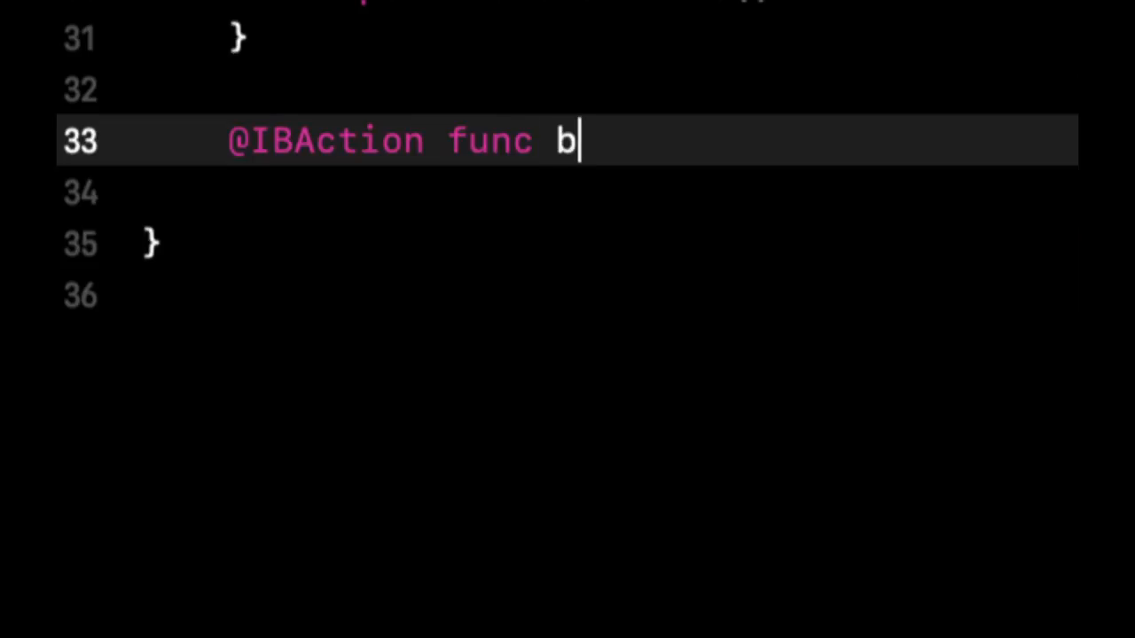
pyautogui.write('uttonTapped() {')
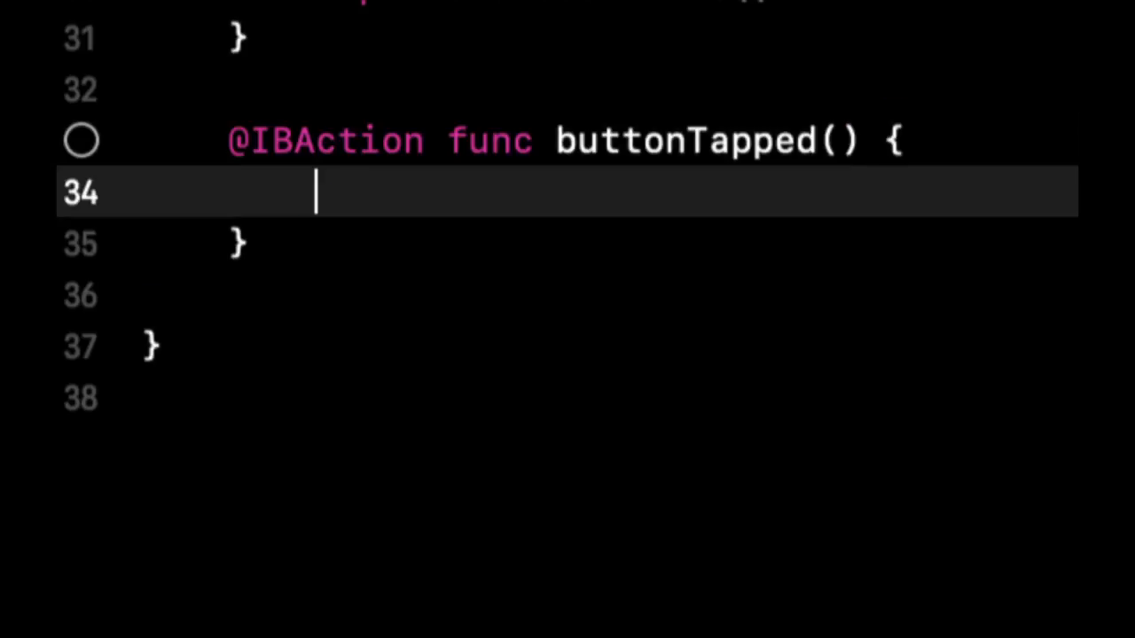
pyautogui.write('self.present')
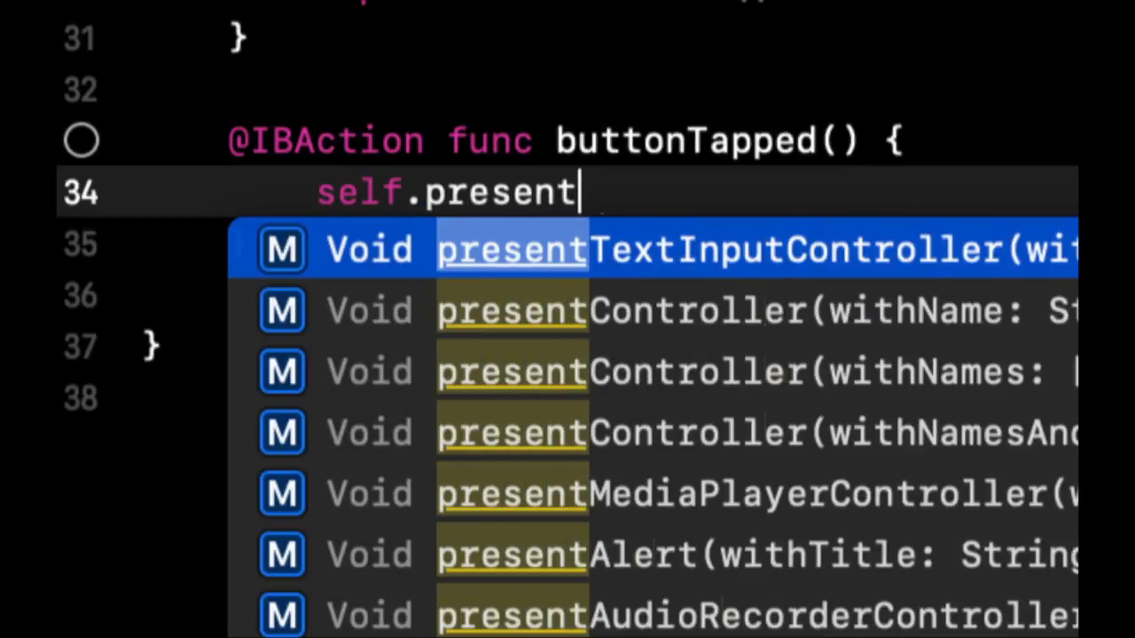
pyautogui.write('etextinpu')
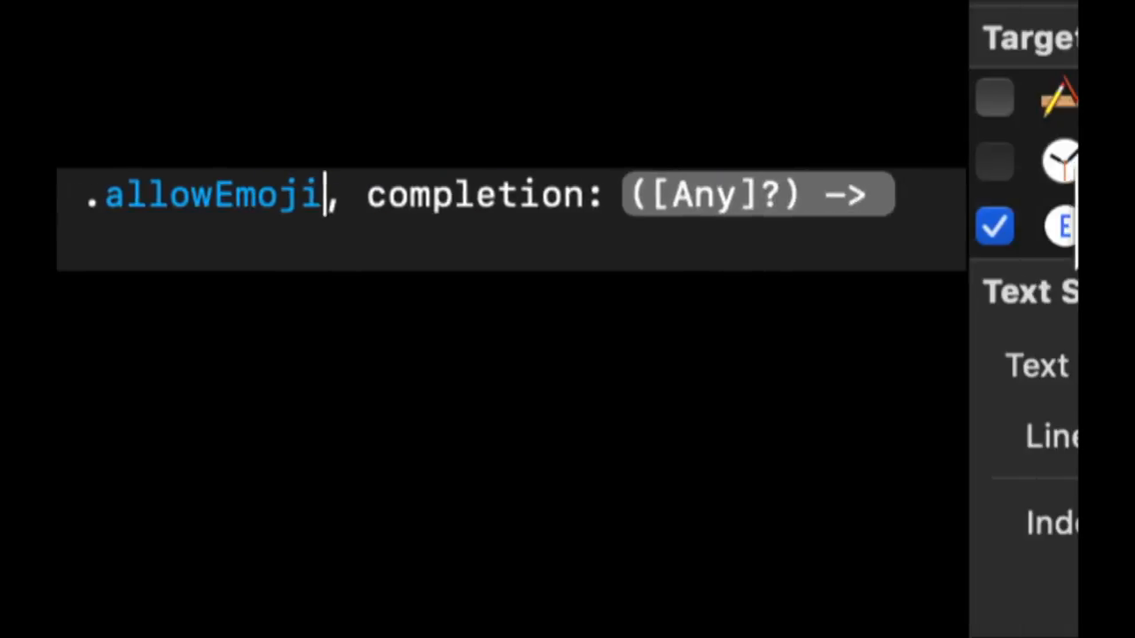
pyautogui.write('{ re')
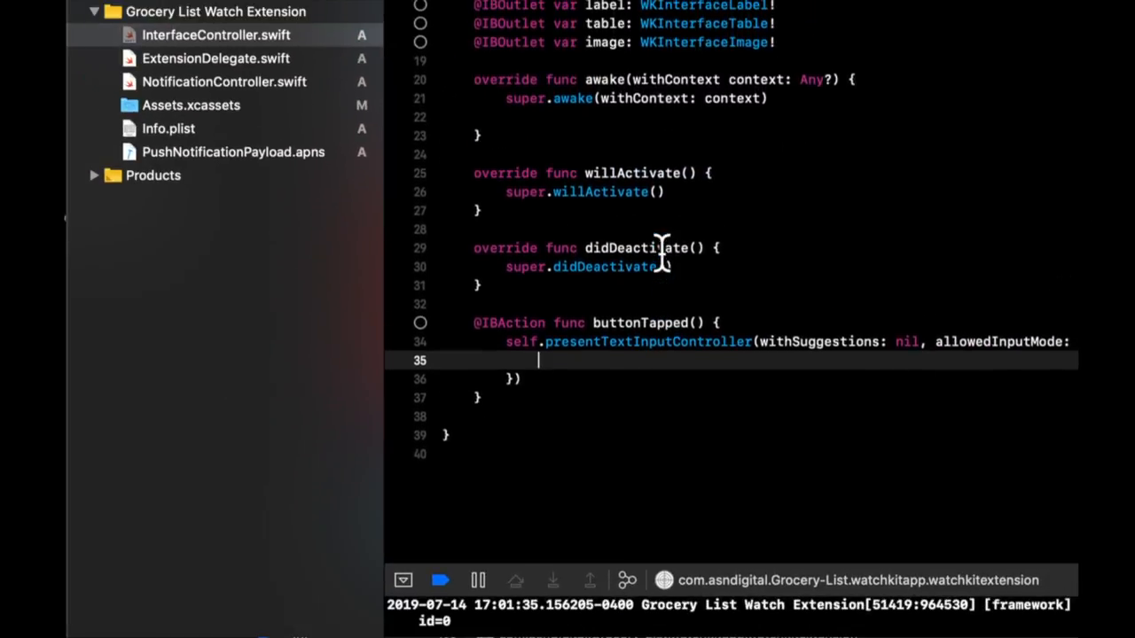
# - Show Interface.storyboard of the Grocery List Watch app in the editor
pyautogui.click(204, 188)
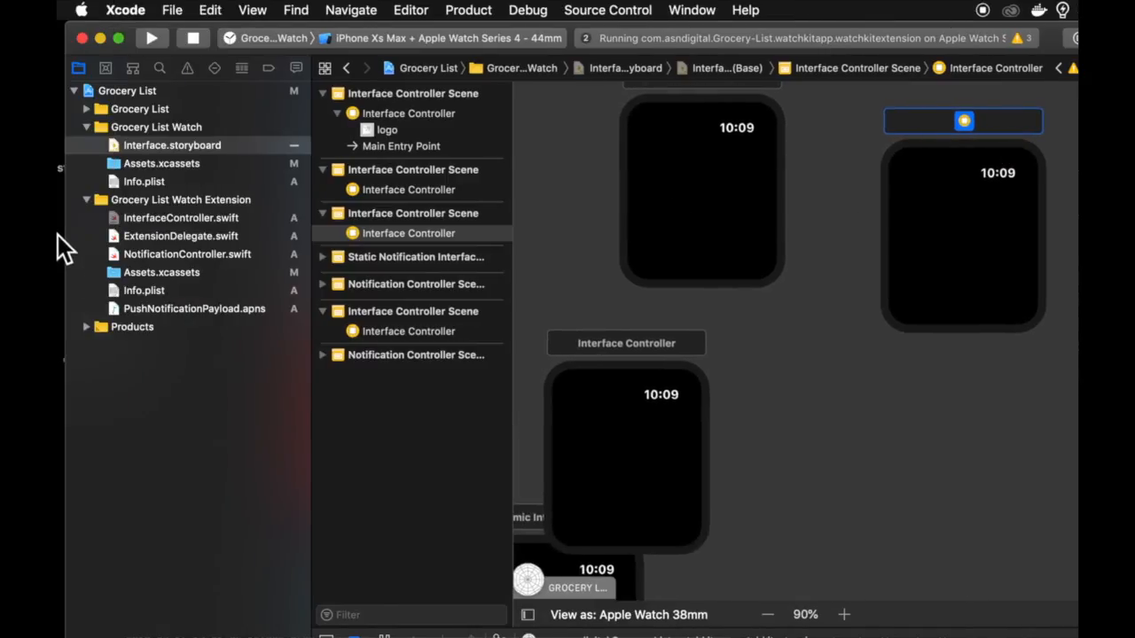
# - Create a new class file RowController, subclass of NSObject, in Grocery List Watch Extension
pyautogui.rightClick(181, 199)
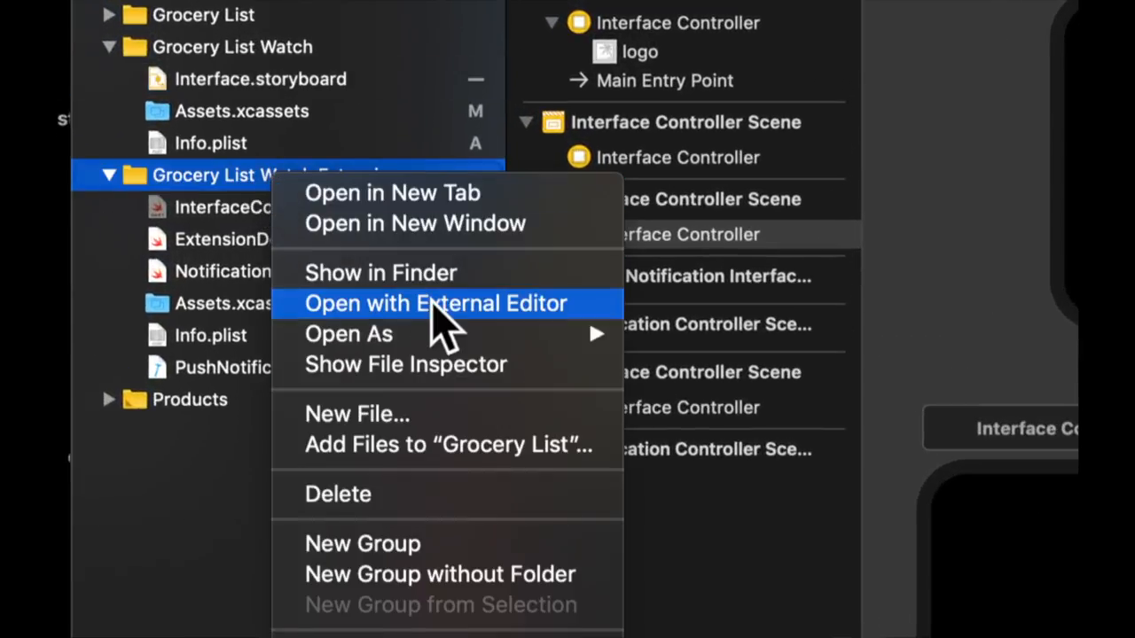
pyautogui.click(359, 415)
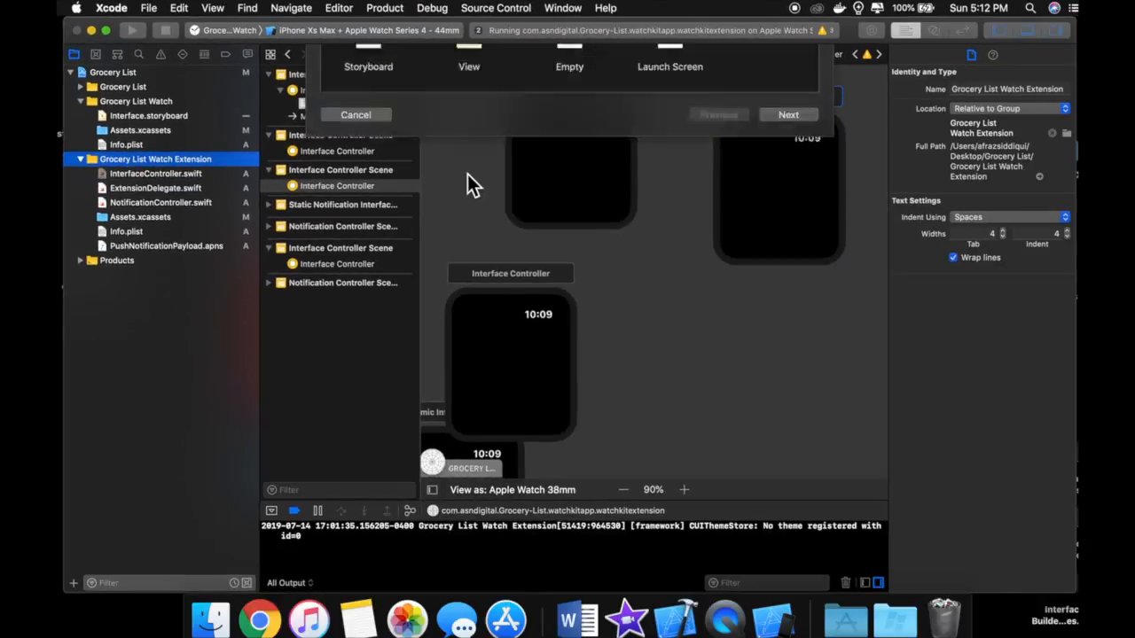
pyautogui.click(787, 114)
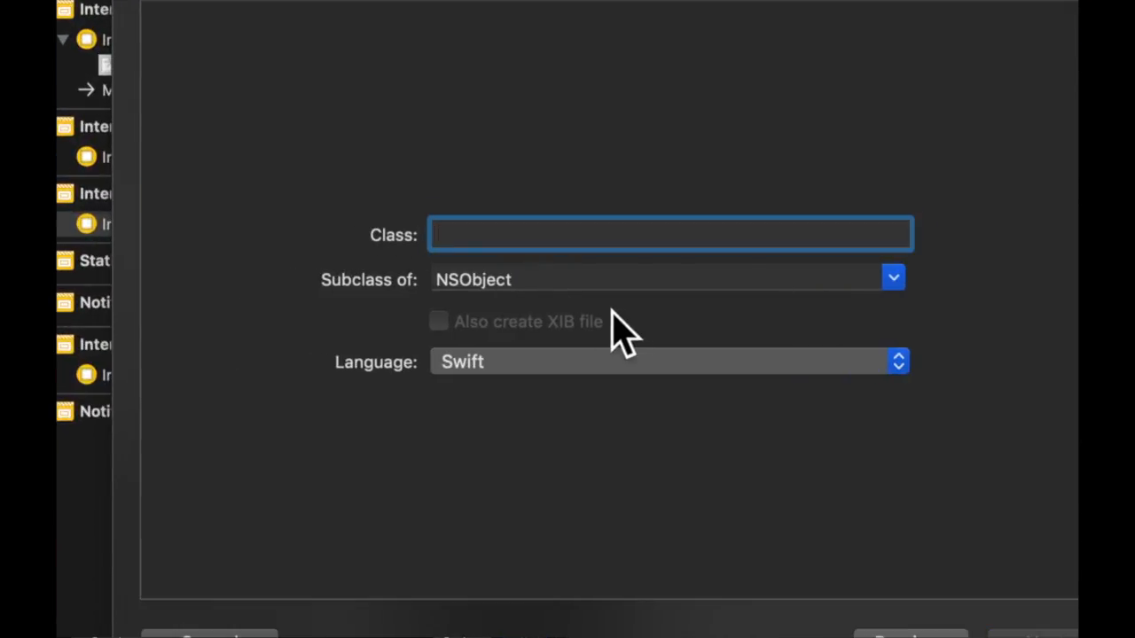
pyautogui.write('Ro')
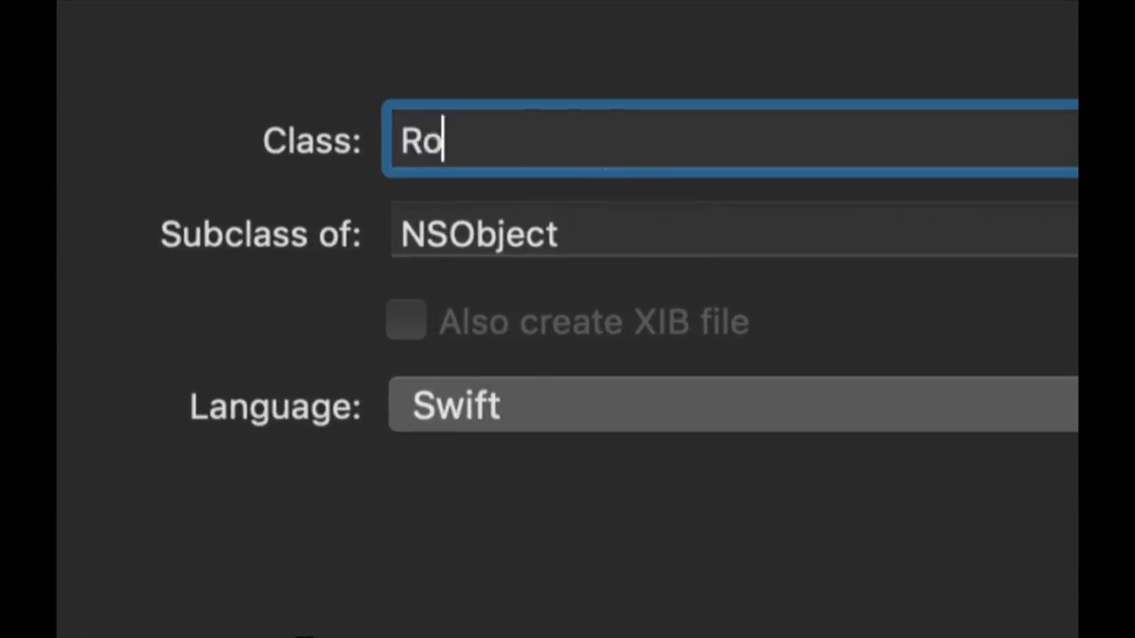
pyautogui.write('wController')
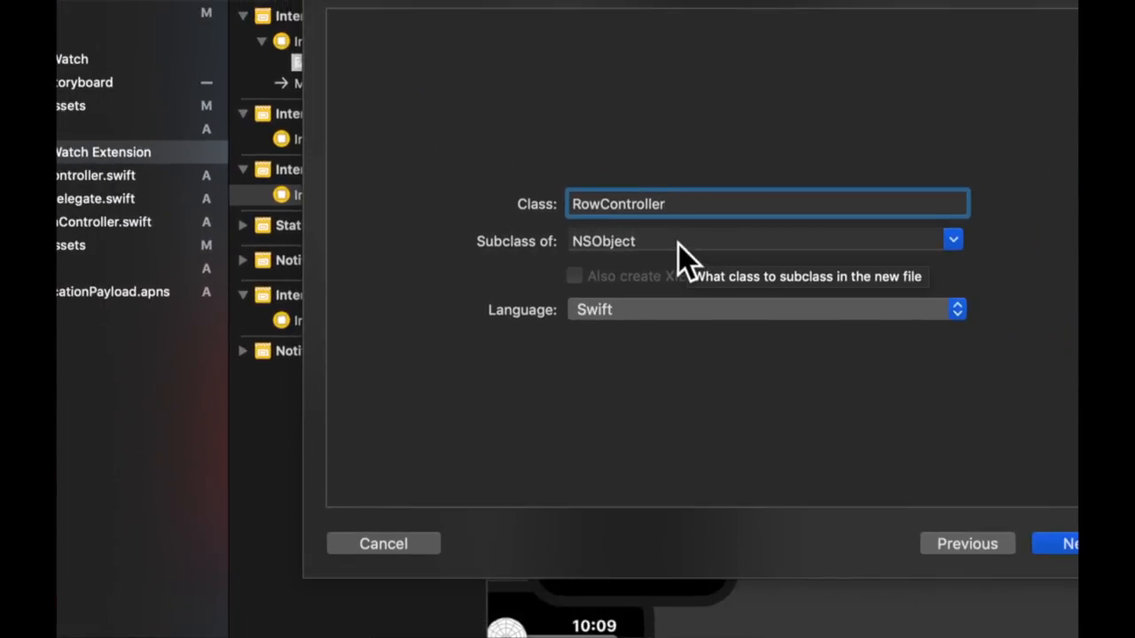
pyautogui.click(1068, 543)
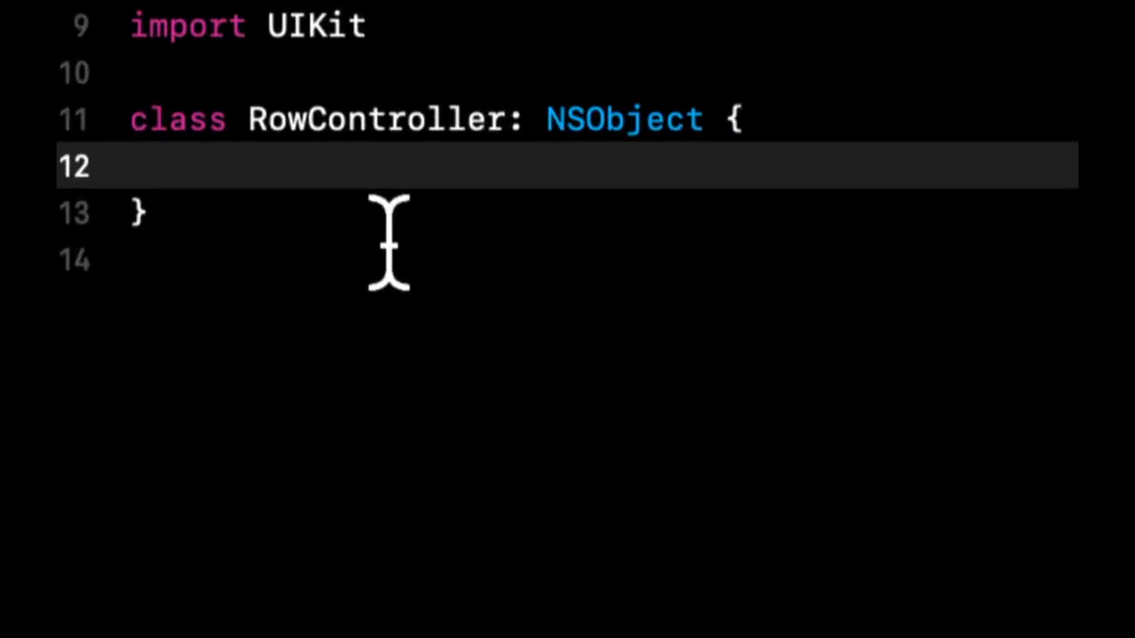
pyautogui.moveTo(444, 169)
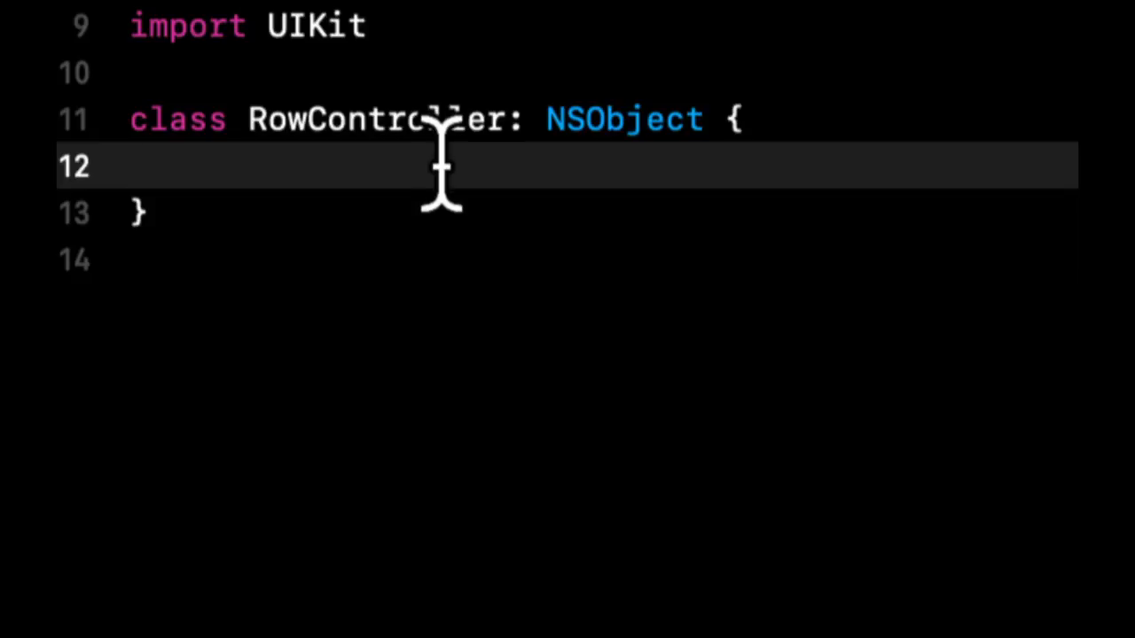
# - Add import WatchKit and a '// put outlets here' comment inside RowController
pyautogui.write('import WatchKit')
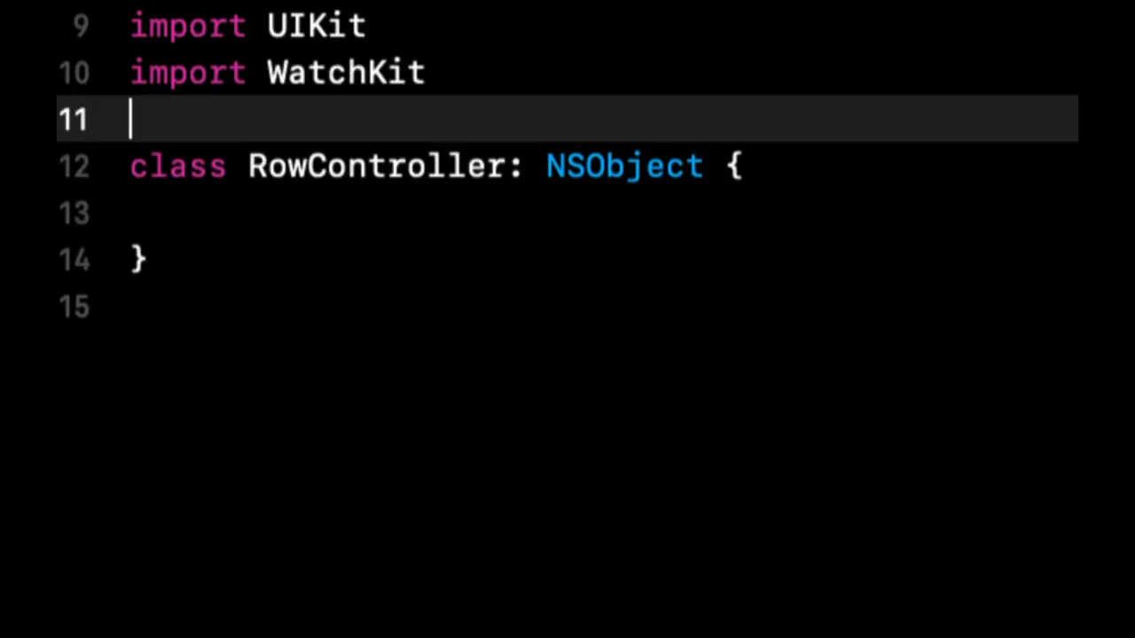
pyautogui.write('//')
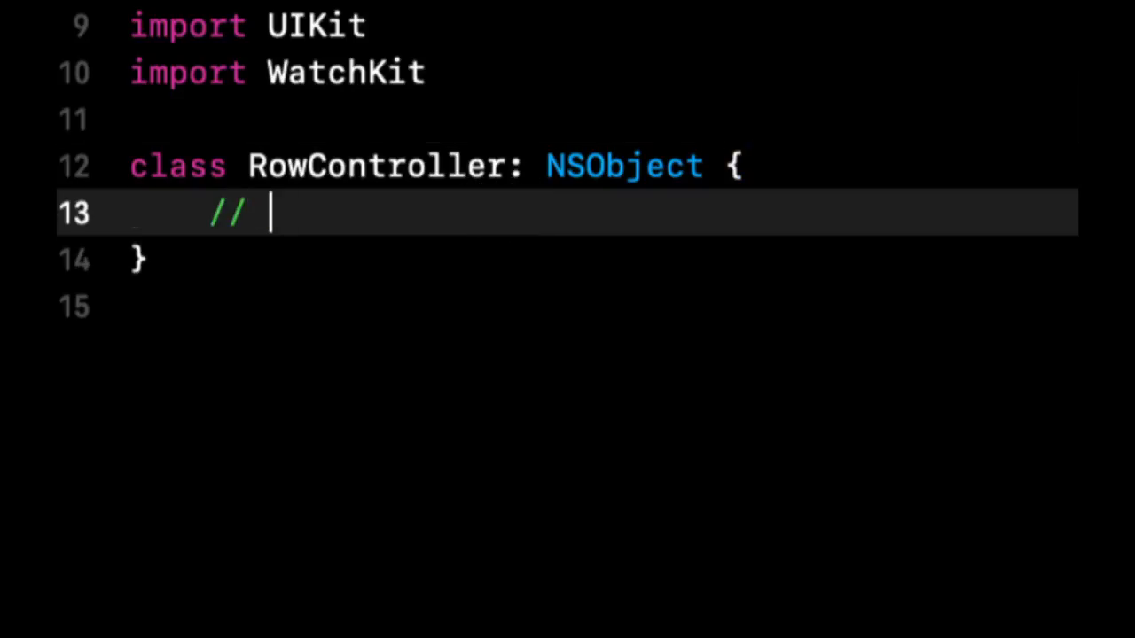
pyautogui.write('put outlets here')
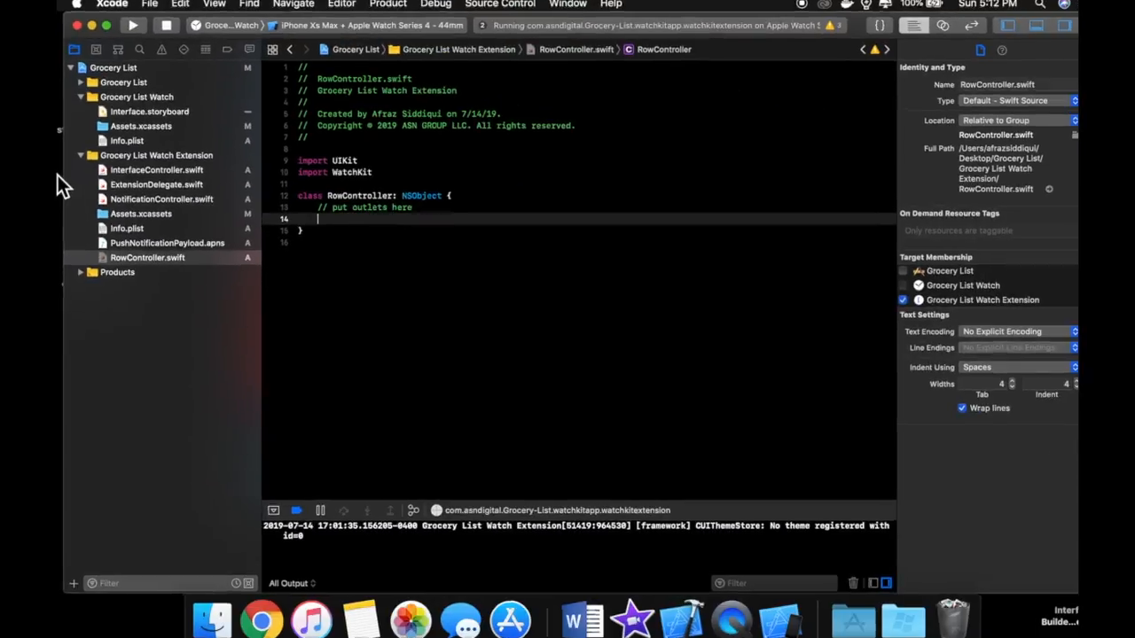
pyautogui.click(149, 110)
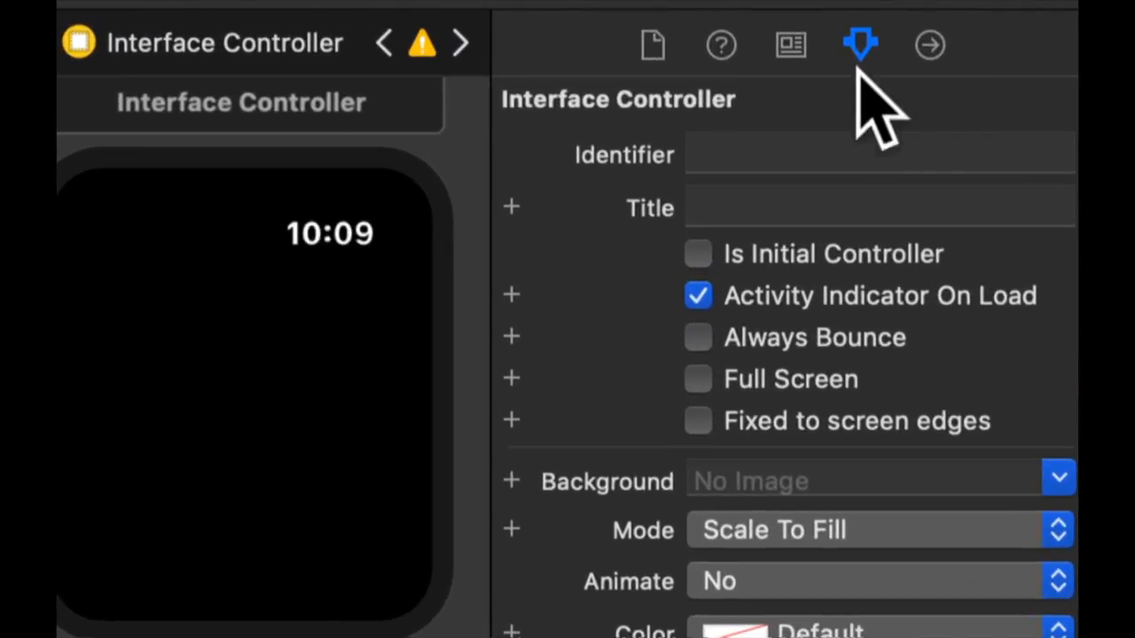
# - Enter 'something' as the Interface Controller scene's identifier
pyautogui.write('som')
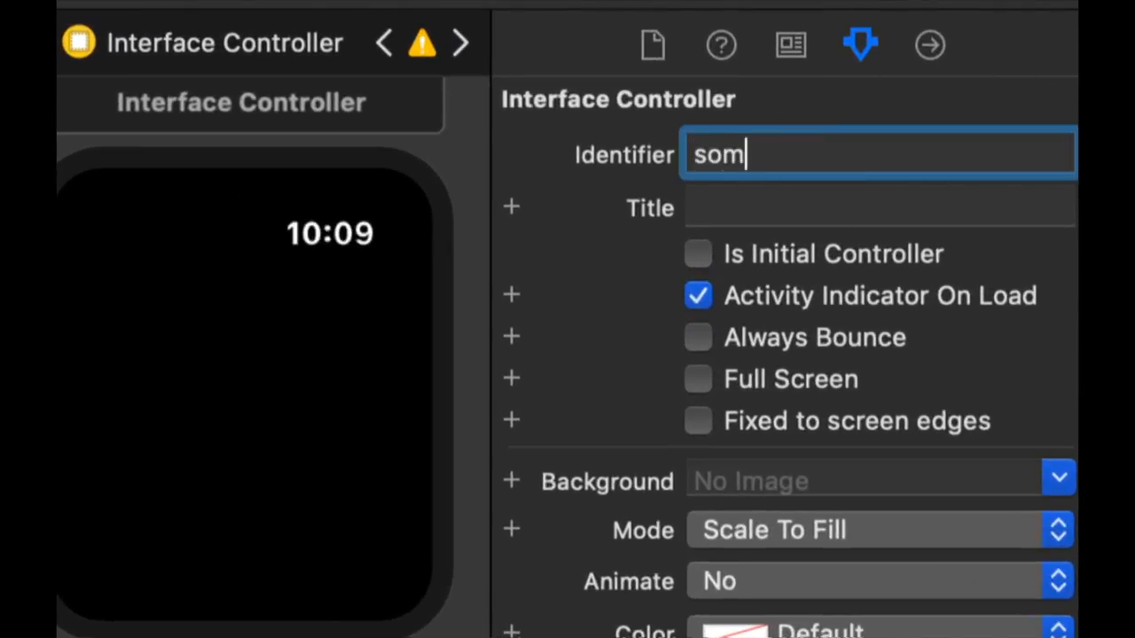
pyautogui.write('ething')
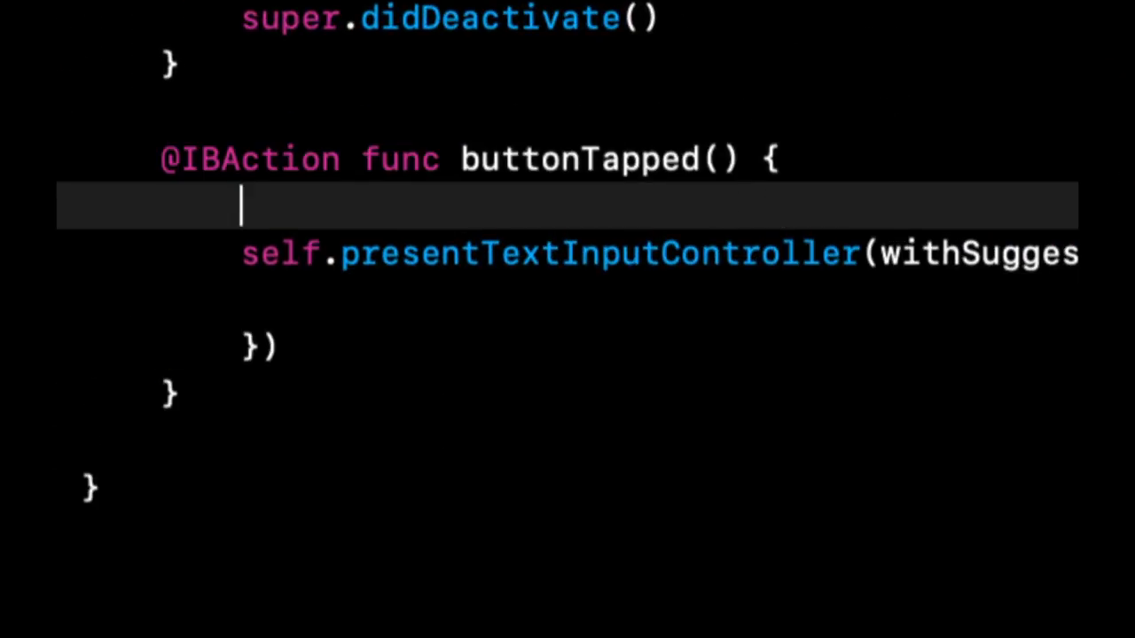
# - Insert self.pushController(withName: "something", context: nil) at the start of buttonTapped
pyautogui.write('self.pushController(withName: "", context: Any?')
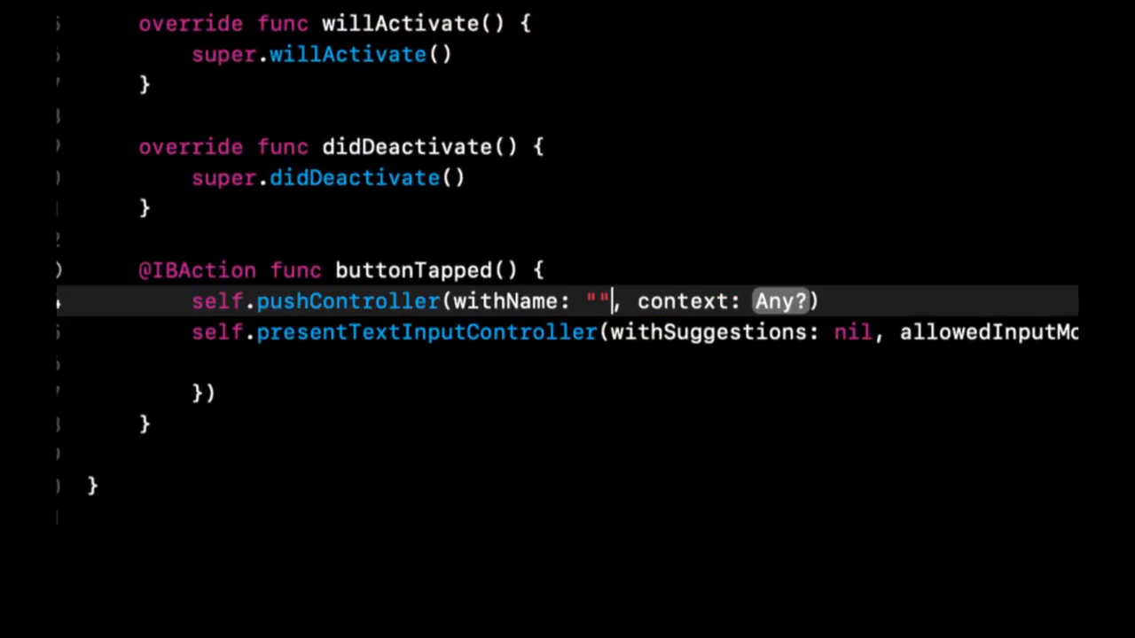
pyautogui.write('something')
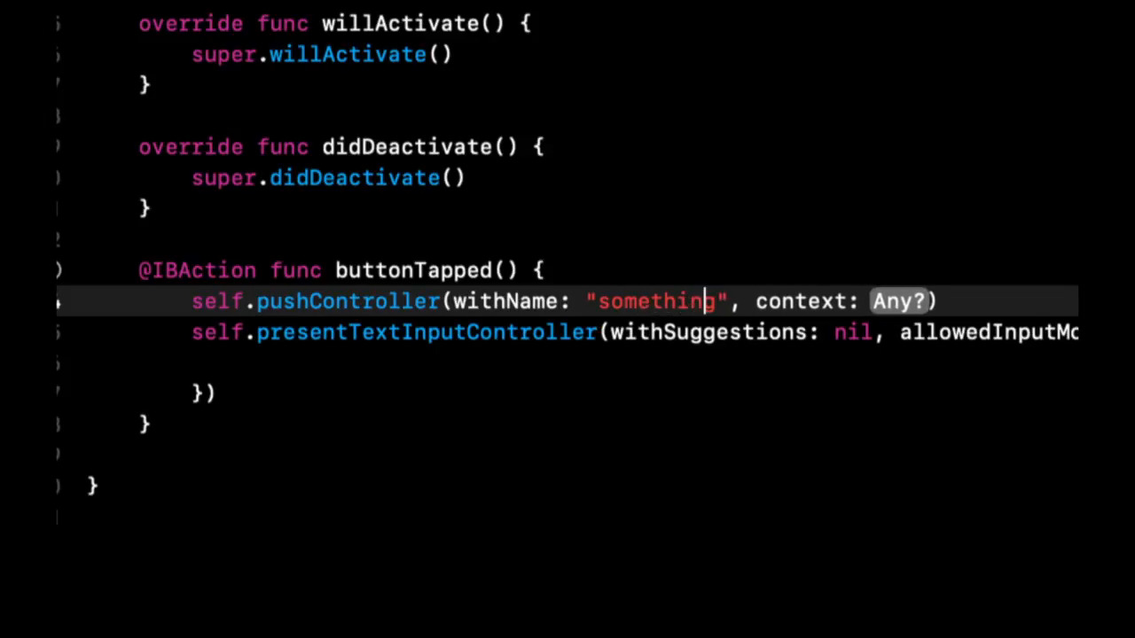
pyautogui.doubleClick(897, 302)
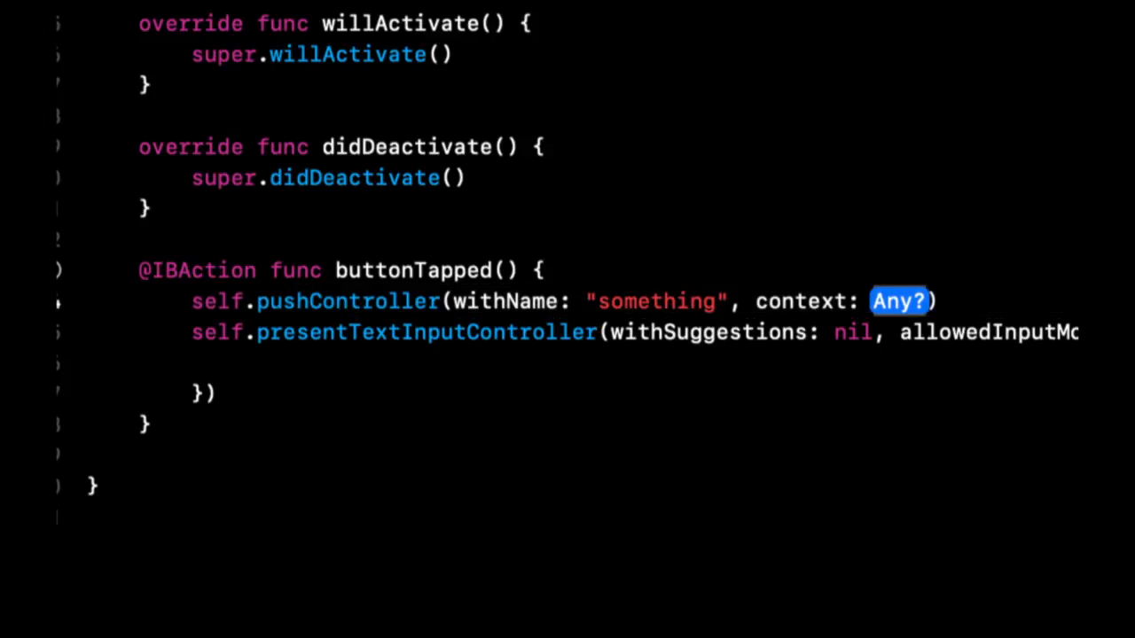
pyautogui.write('nil')
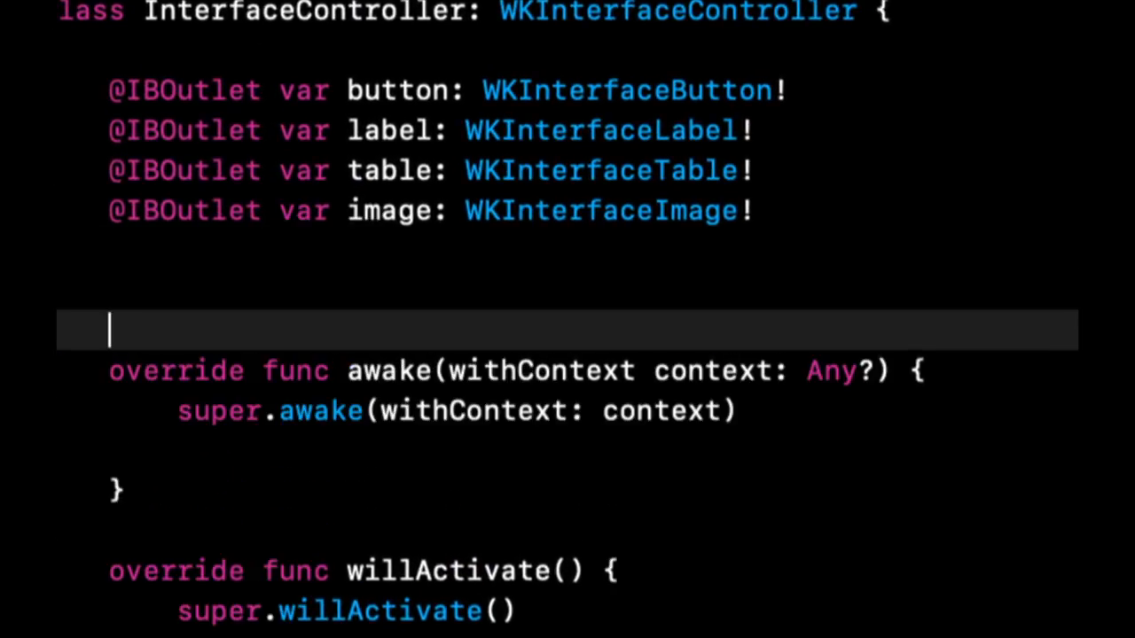
# - Declare let userDefaults = UserDefaults() below the outlets
pyautogui.write('let user')
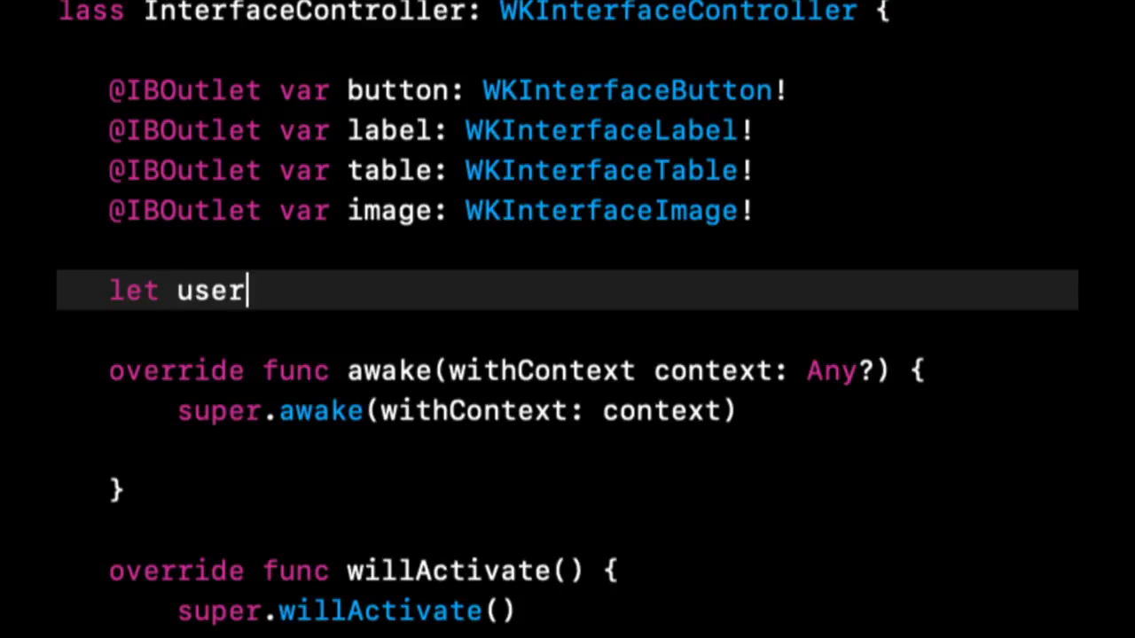
pyautogui.write('Defaults')
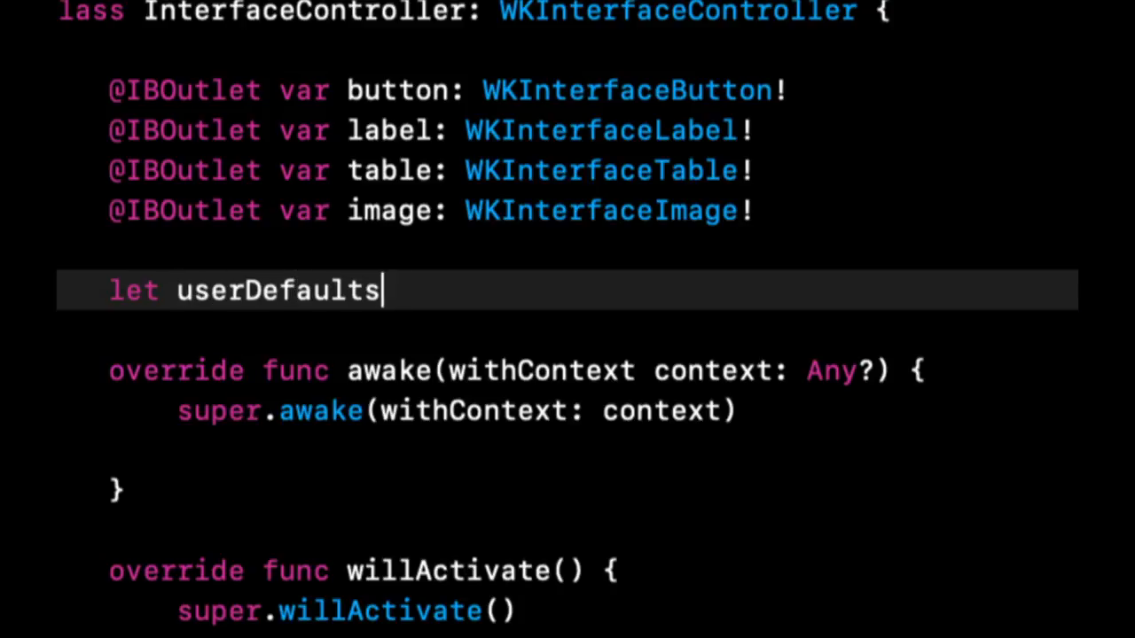
pyautogui.write('= UserDefaults()')
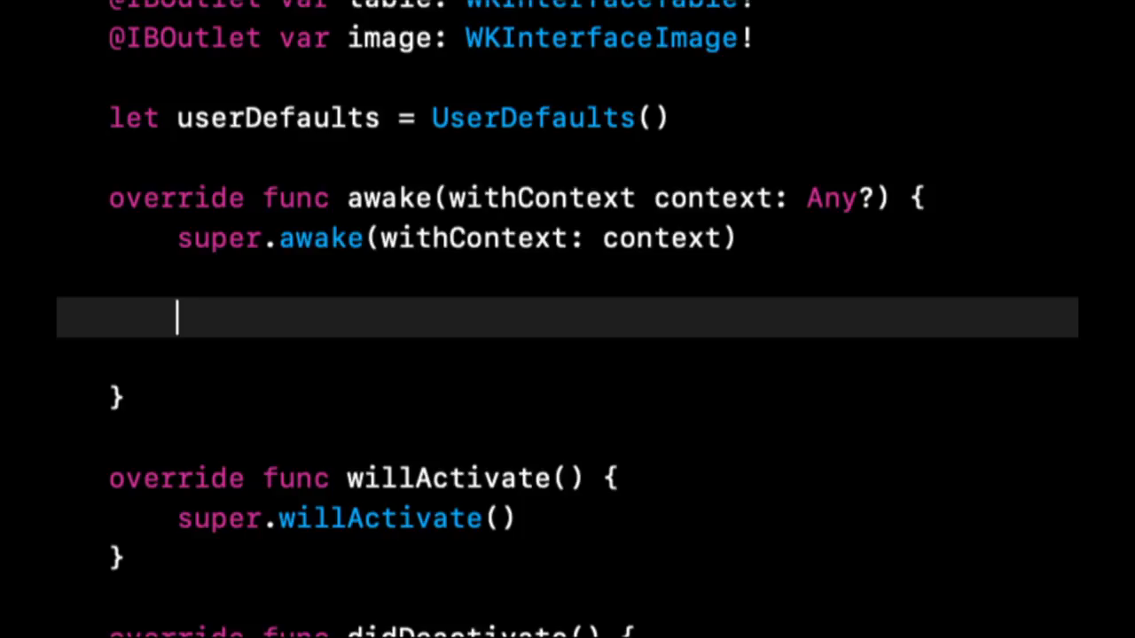
# - Begin a userDefaults.value(forKey:) call inside awake(withContext:)
pyautogui.write('user')
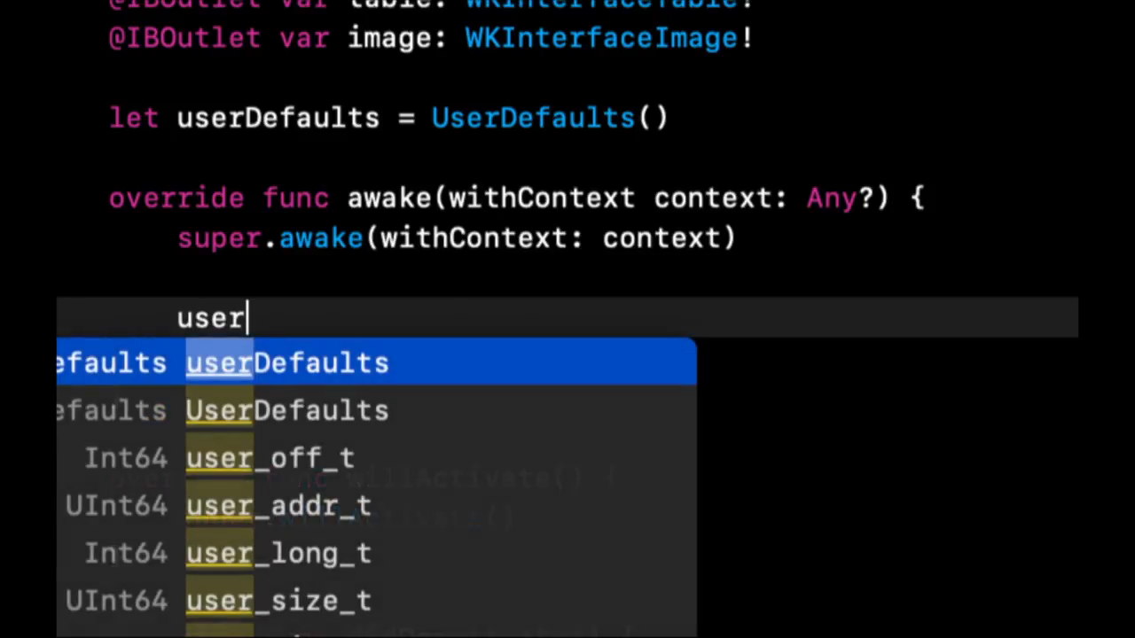
pyautogui.write('Defaults.s')
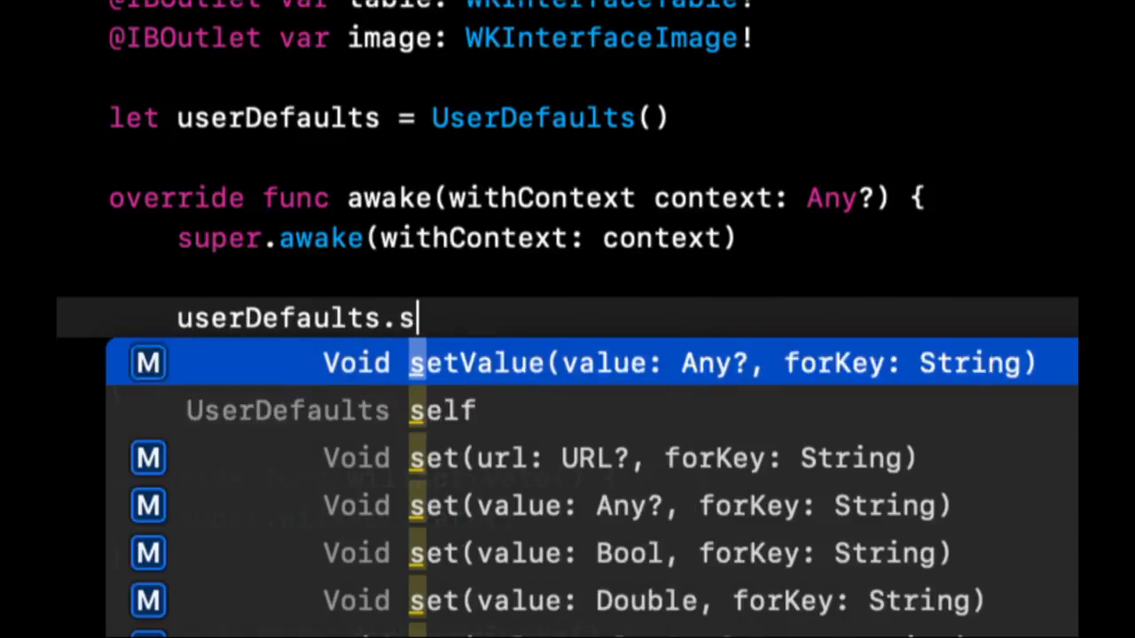
pyautogui.write('etval')
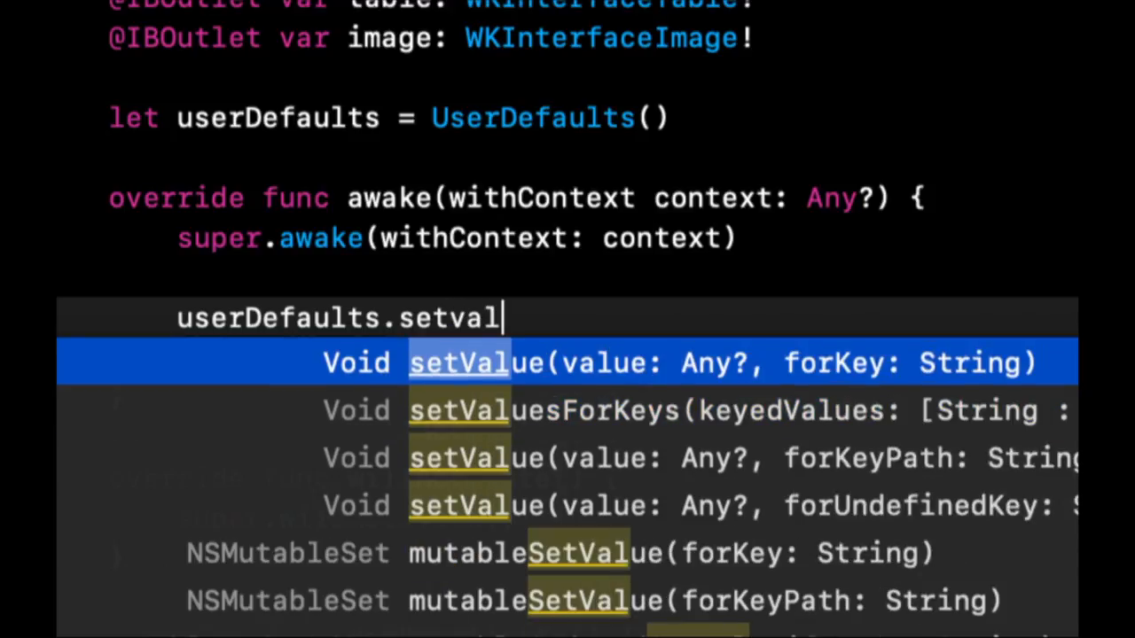
pyautogui.write('value(forKey: String')
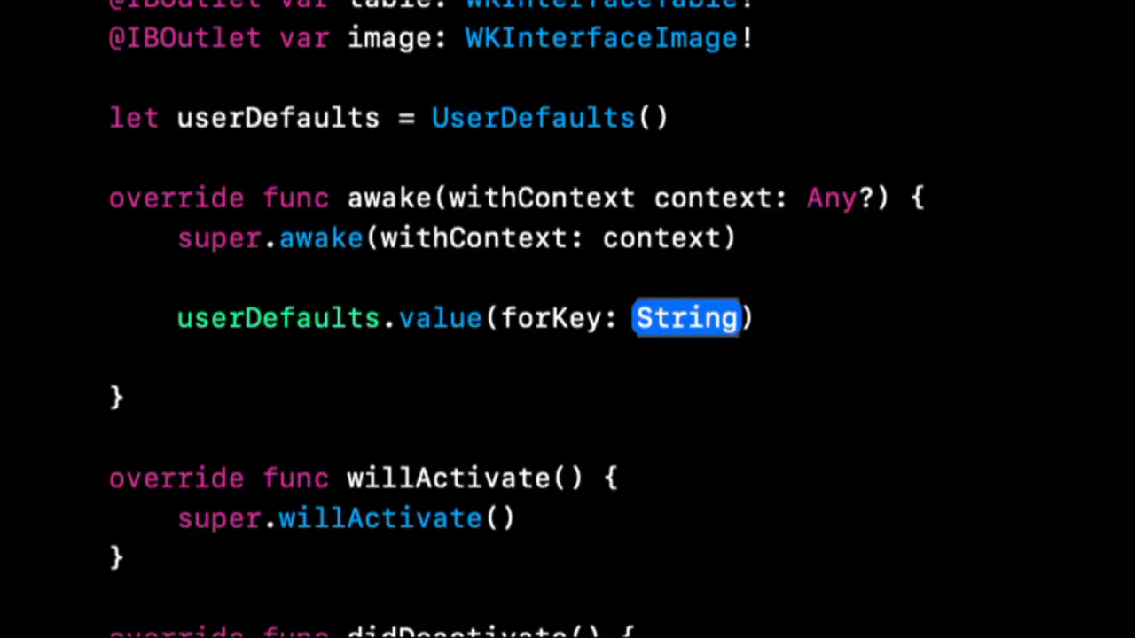
pyautogui.moveTo(694, 319)
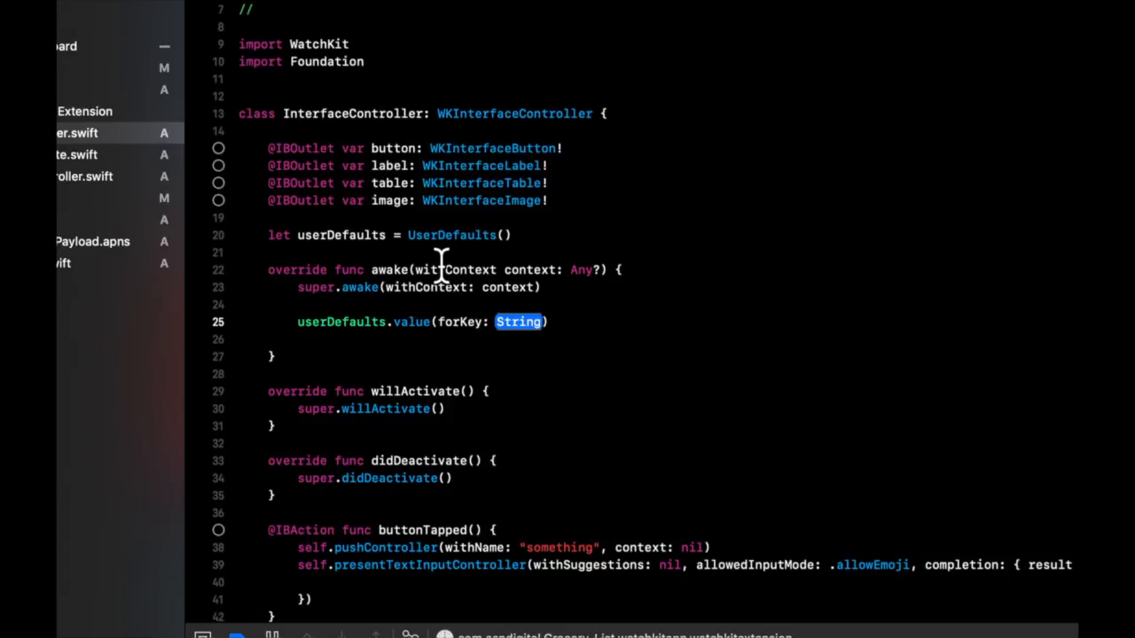
pyautogui.moveTo(504, 269)
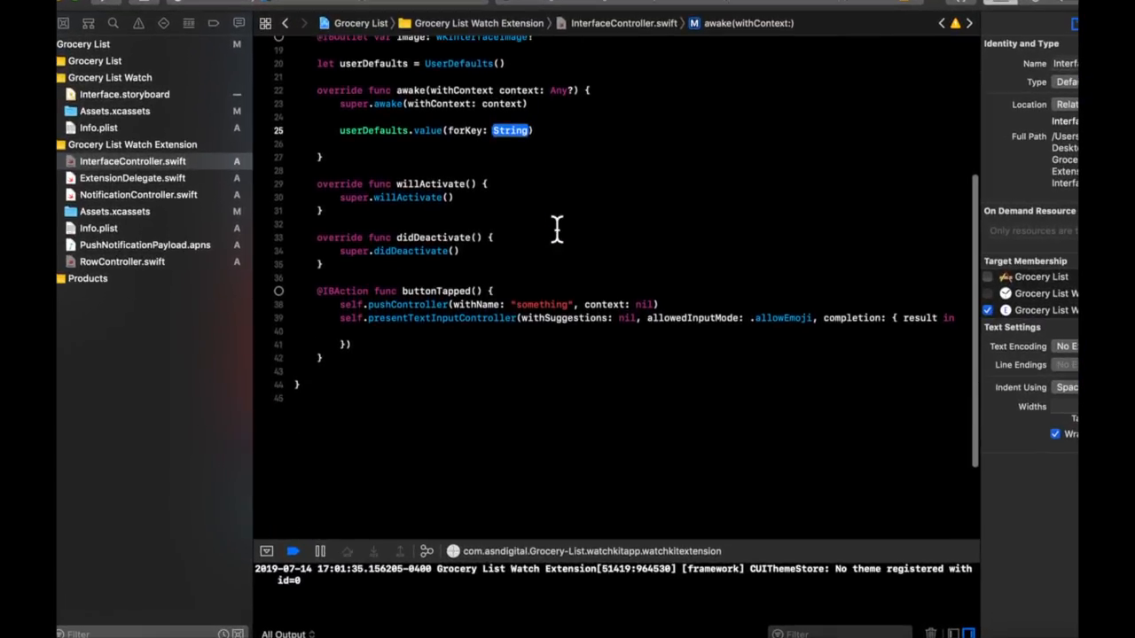
pyautogui.scroll(-3)
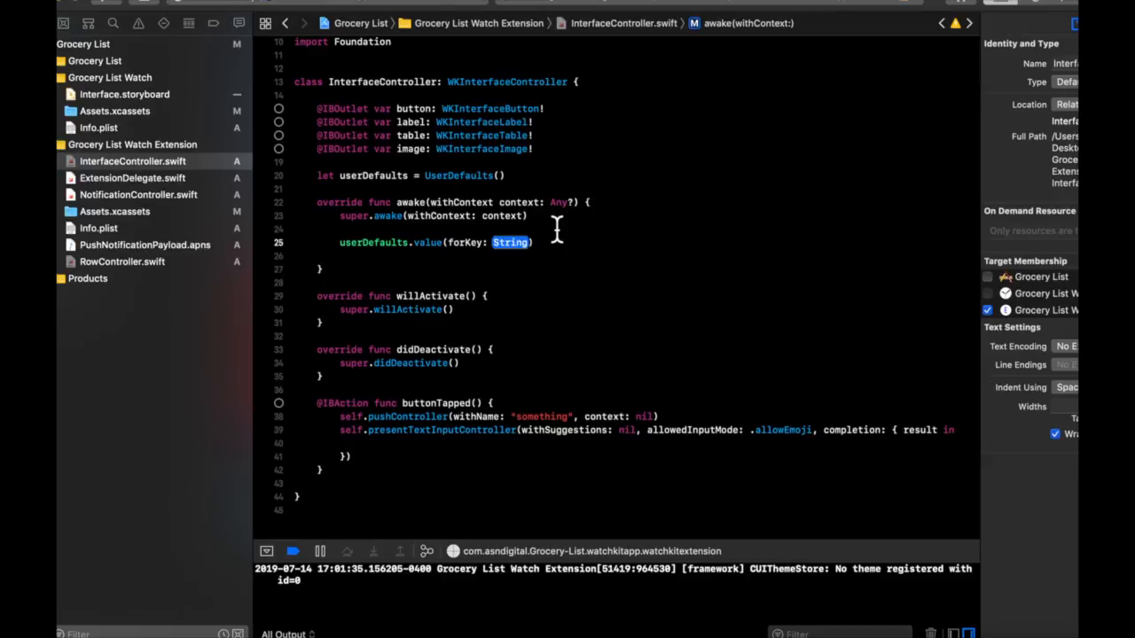
pyautogui.moveTo(676, 252)
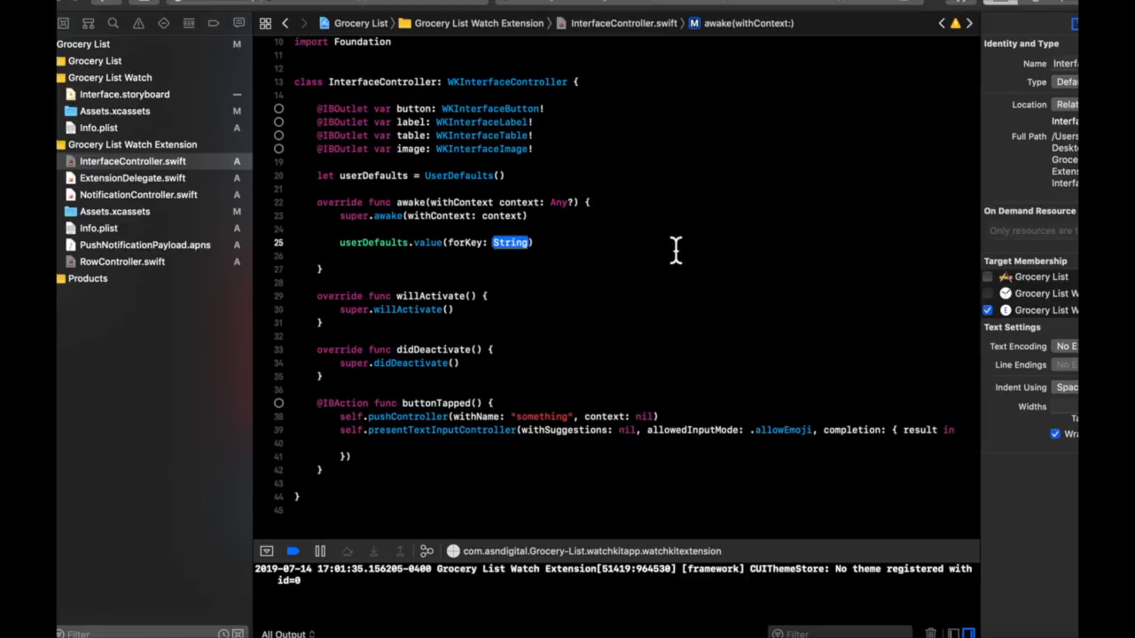